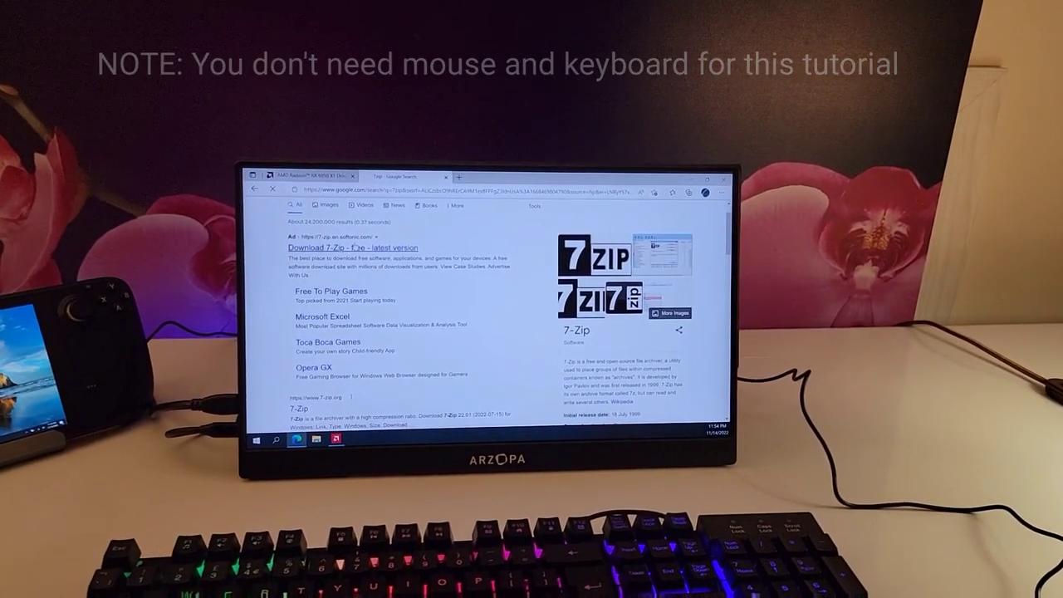
Step: Reach the AMD Radeon RX 6950 XT Drivers & Support page and accept its cookie notice
{"action": "left_click", "coordinate": [352, 248]}
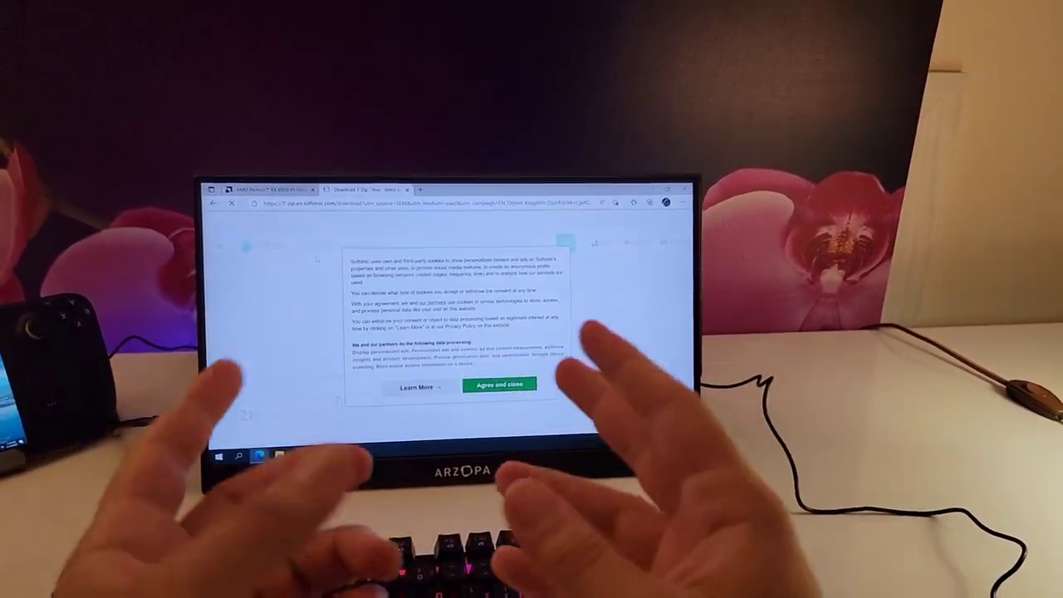
{"action": "left_click", "coordinate": [498, 386]}
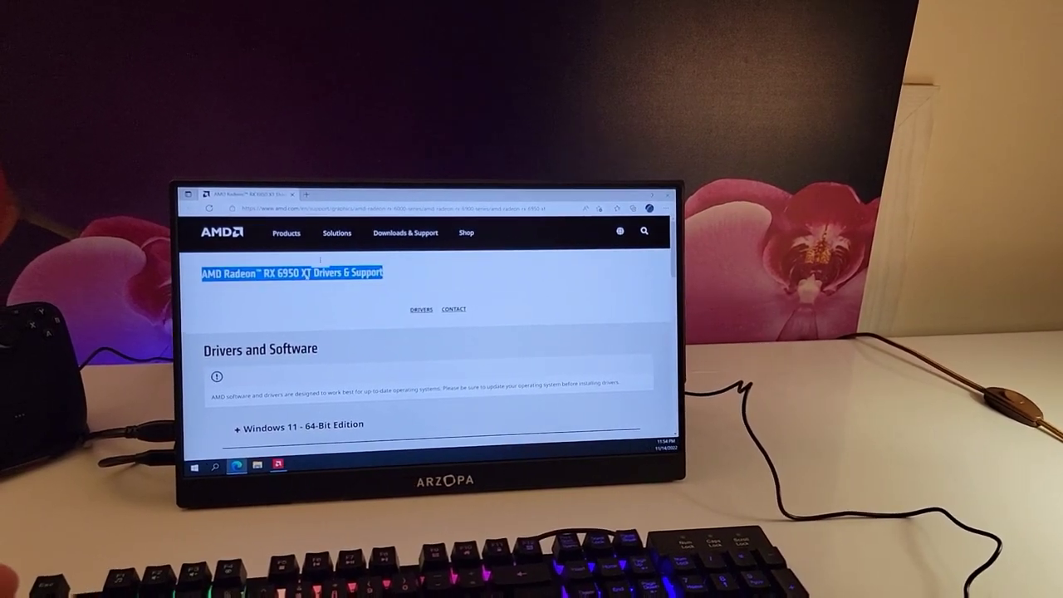
Step: Expand the Windows 10 64-Bit Edition driver list, then bring up File Explorer for the download
{"action": "scroll", "scroll_direction": "down", "scroll_amount": 3}
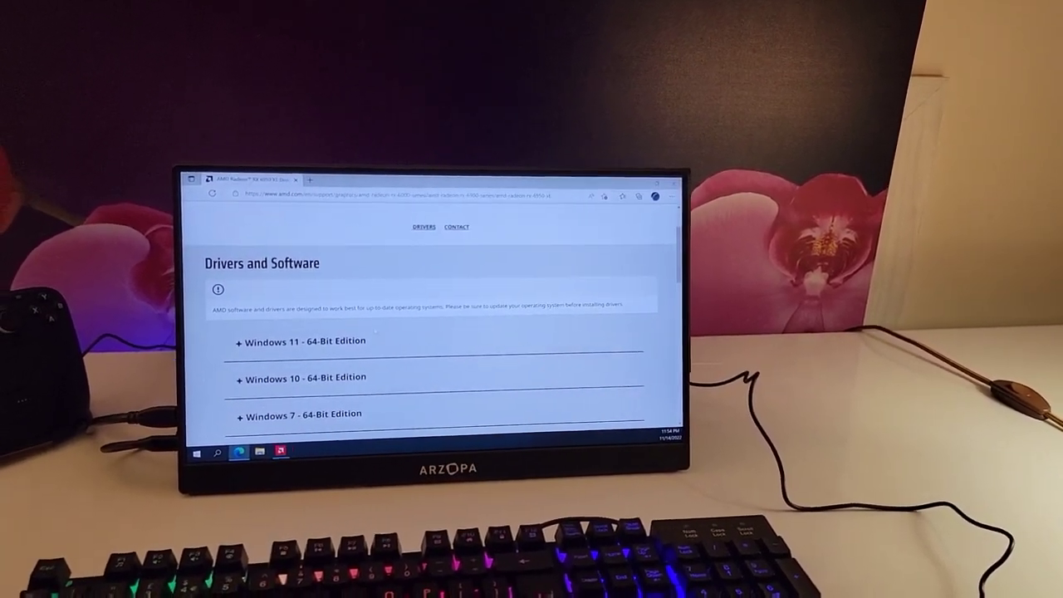
{"action": "scroll", "scroll_direction": "down", "scroll_amount": 3}
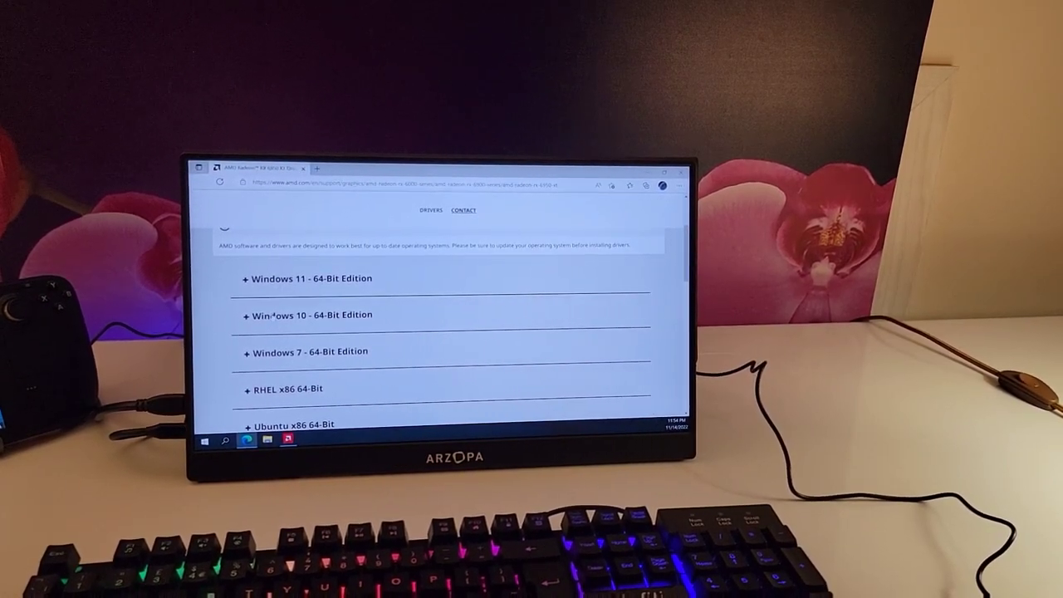
{"action": "left_click", "coordinate": [309, 316]}
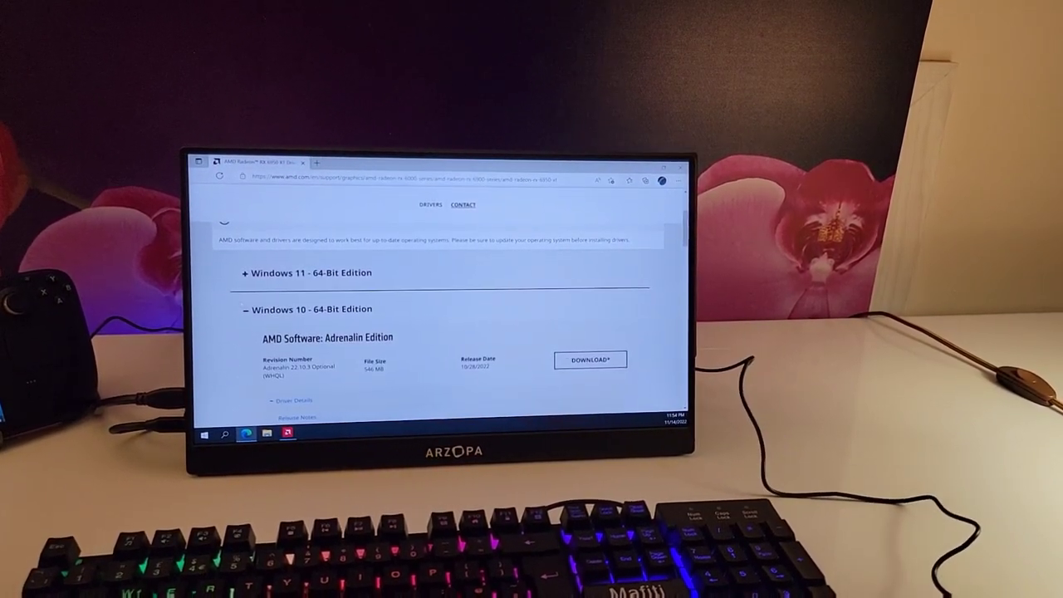
{"action": "scroll", "scroll_direction": "down", "scroll_amount": 3}
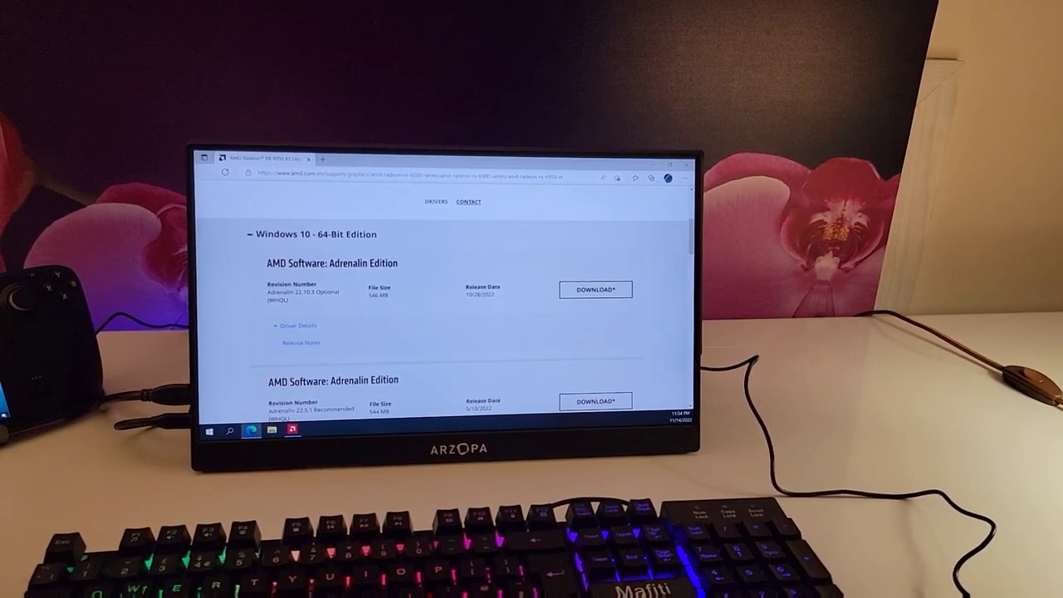
{"action": "scroll", "scroll_direction": "down", "scroll_amount": 3}
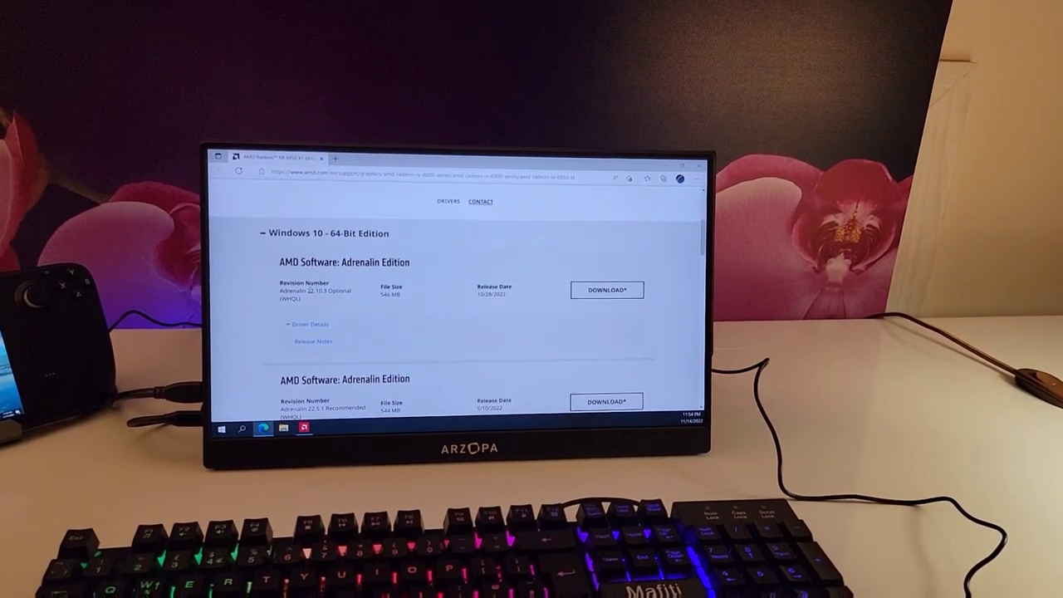
{"action": "double_click", "coordinate": [307, 289]}
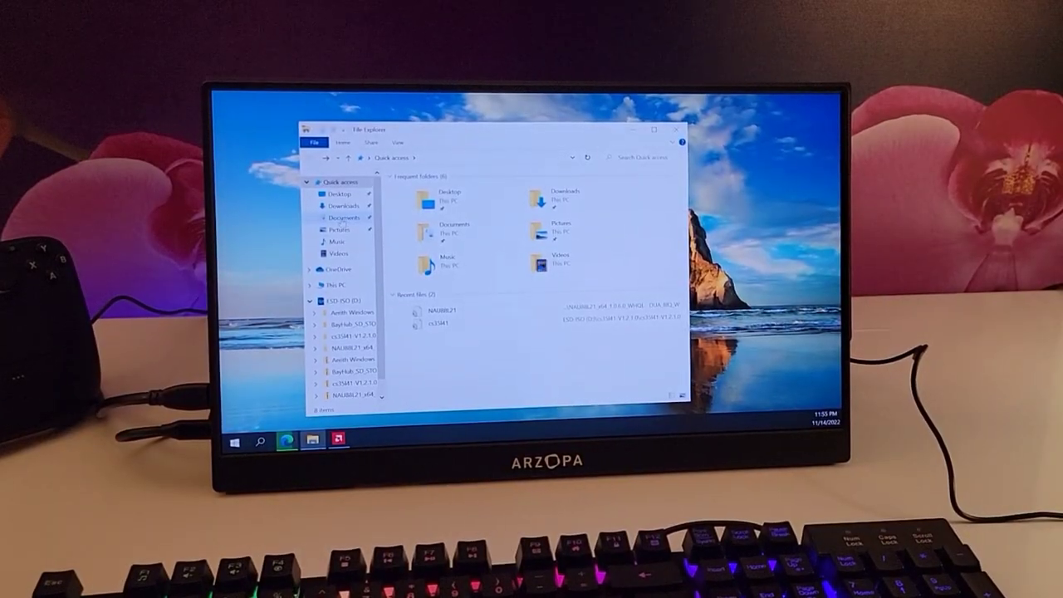
Step: Run the amd-software-adrenalin-edition installer from the Downloads folder
{"action": "left_click", "coordinate": [339, 206]}
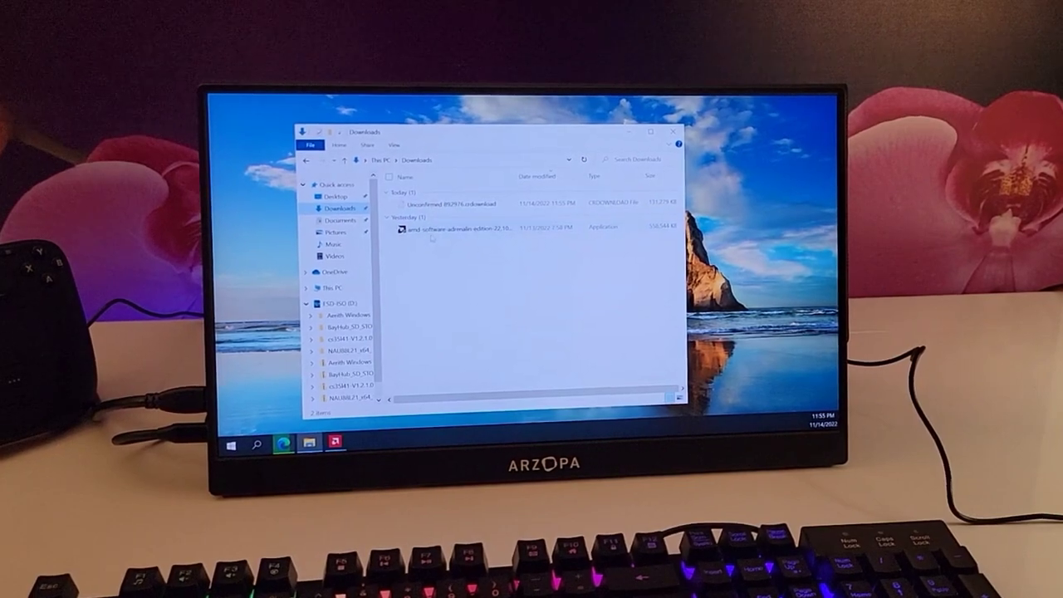
{"action": "left_click", "coordinate": [465, 226]}
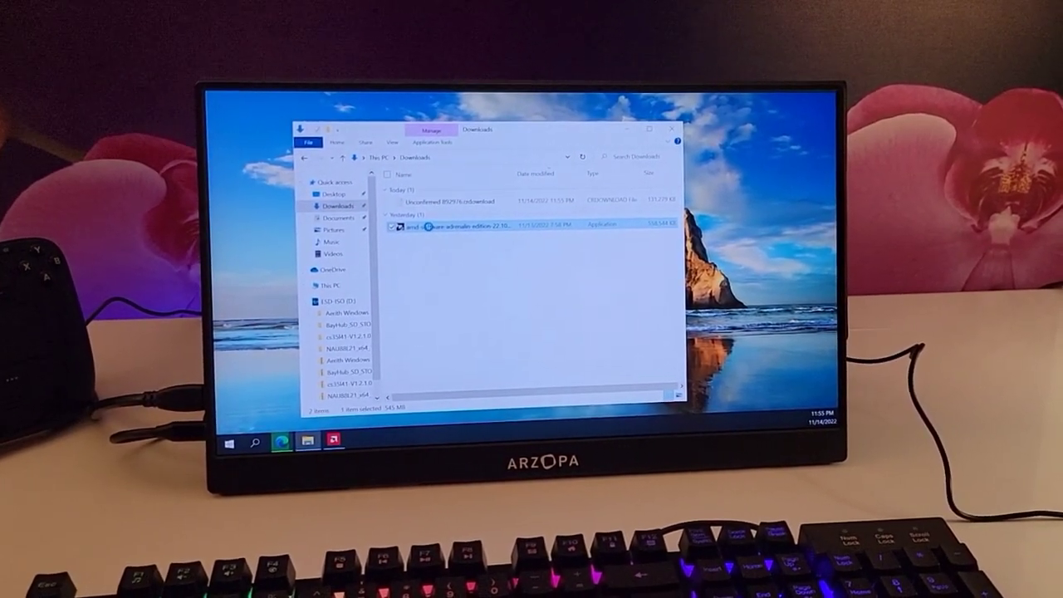
{"action": "right_click", "coordinate": [449, 223]}
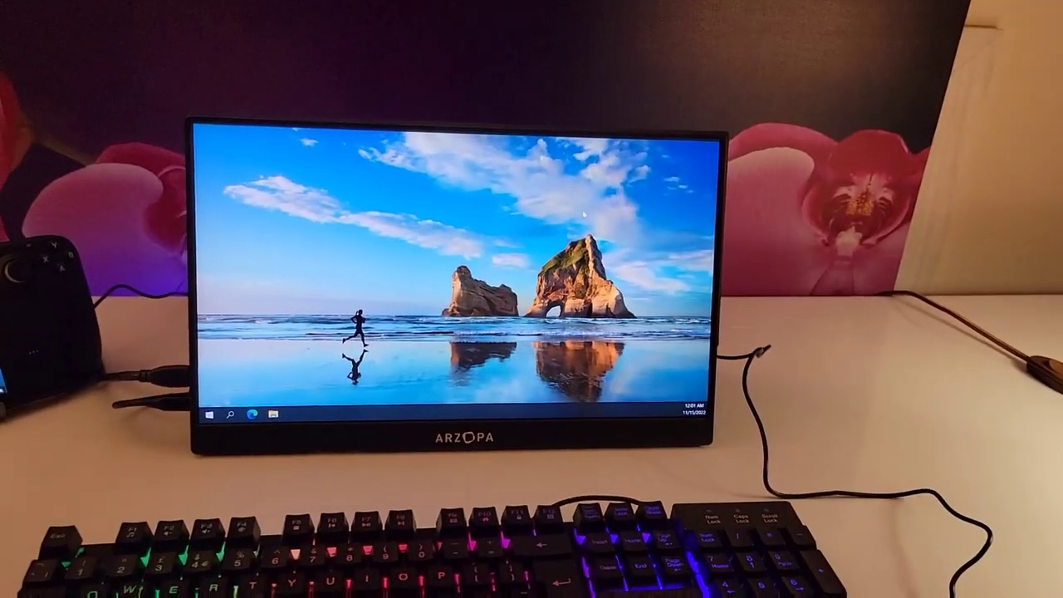
Step: Launch AMD Software and list the Display Color Enhancement options for the Halo Infinite profile
{"action": "left_click", "coordinate": [213, 414]}
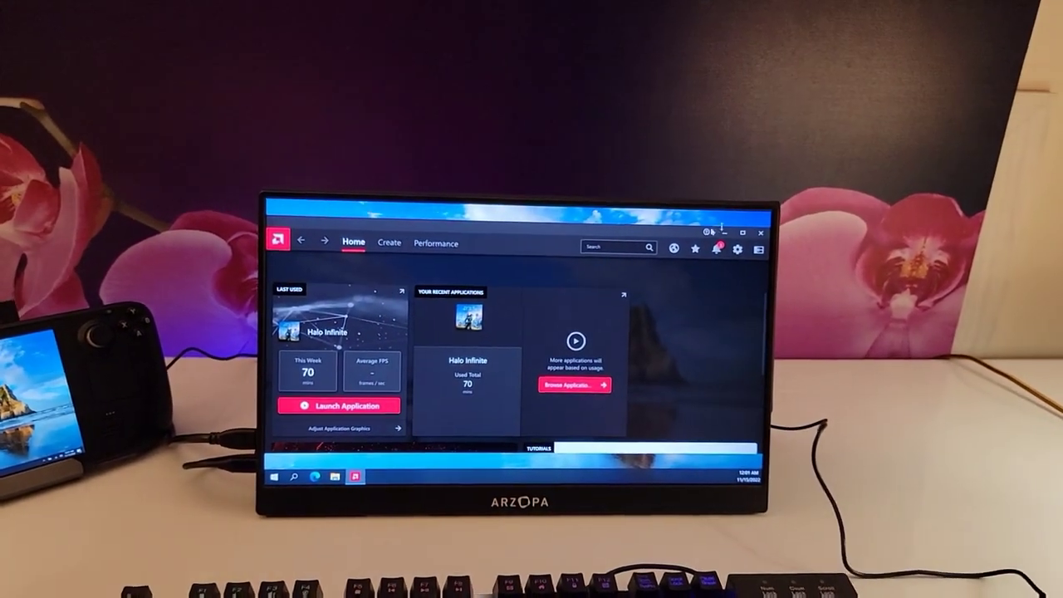
{"action": "left_click", "coordinate": [389, 243]}
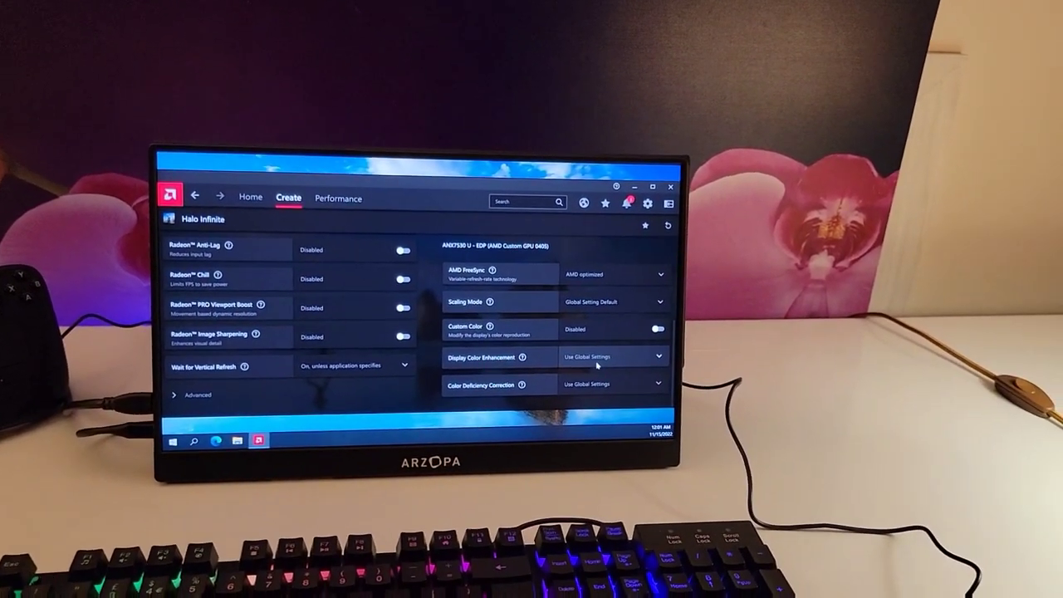
{"action": "left_click", "coordinate": [614, 356]}
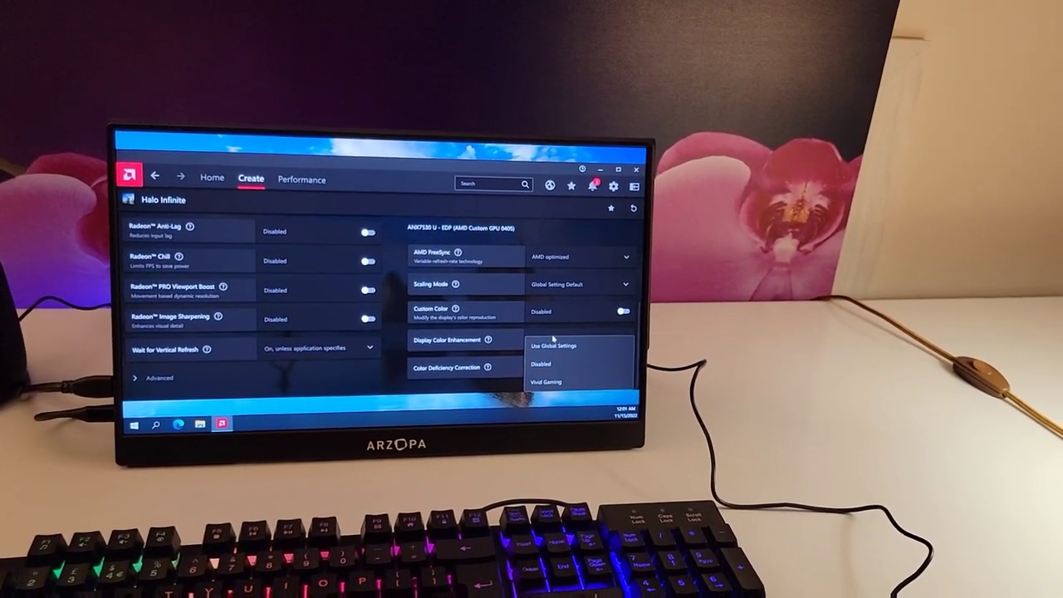